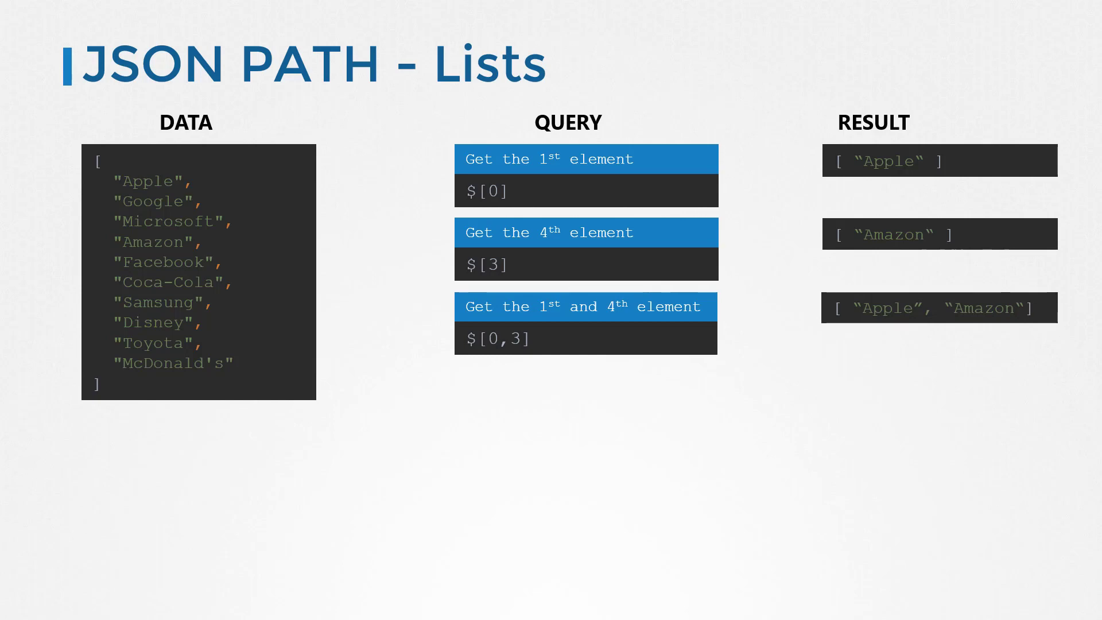
- Advance the slides to reveal the $[0], $[3] and $[0,3] queries and their results
{"action": "key", "text": "Right"}
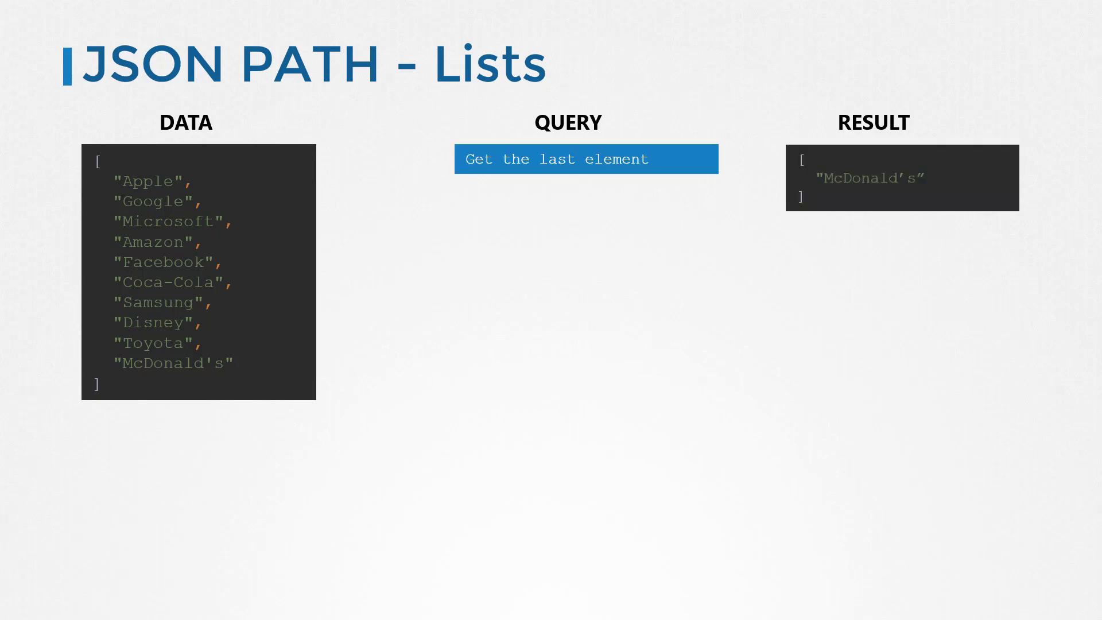